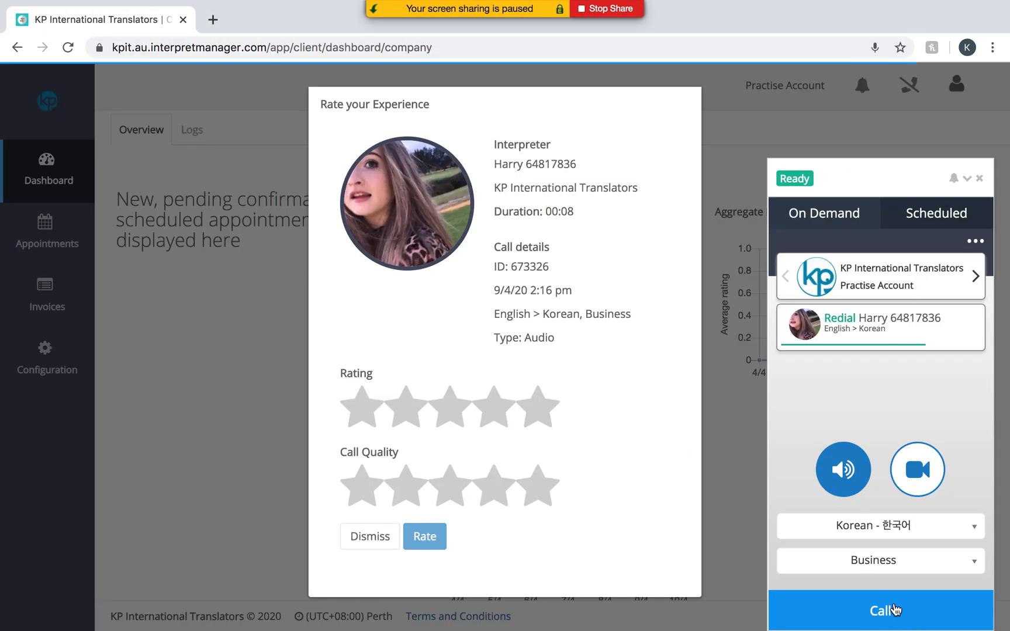
Redial the English > Korean business audio call from the on-demand call widget
{"action": "left_click", "coordinate": [879, 610]}
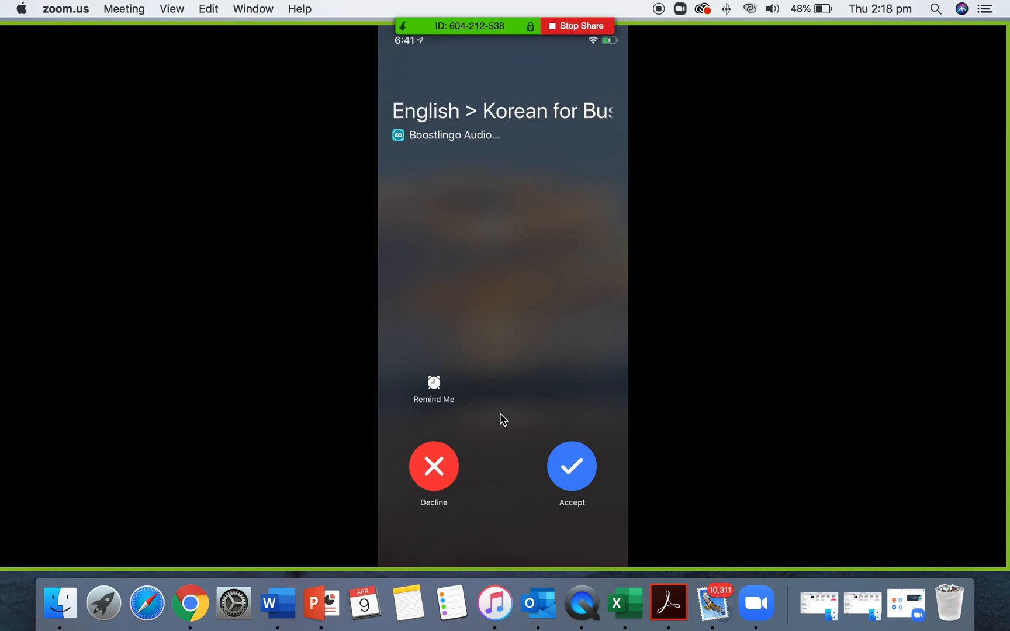
{"action": "left_click", "coordinate": [571, 466]}
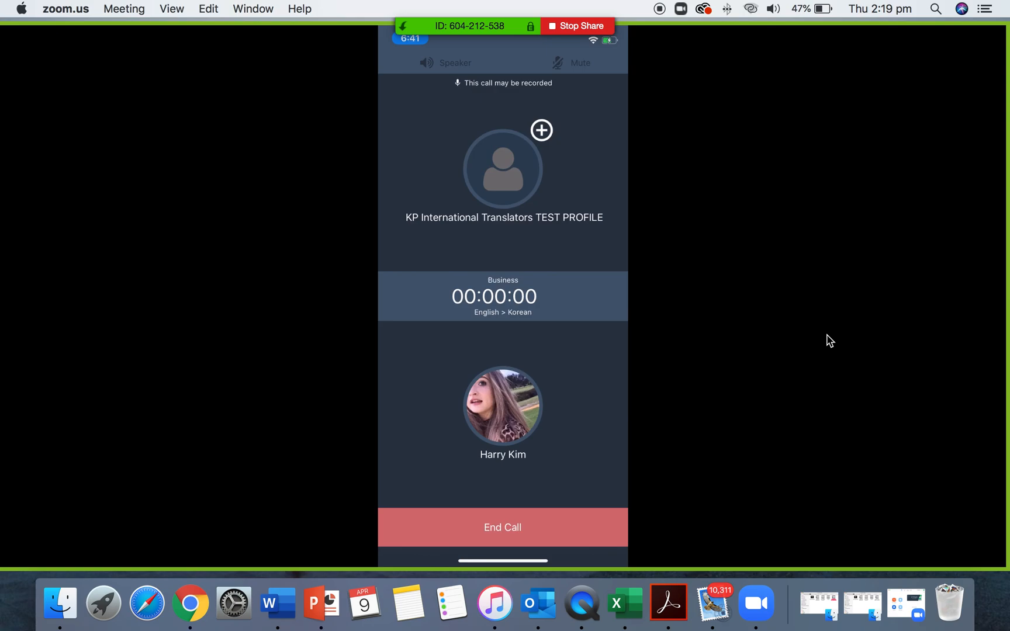
{"action": "mouse_move", "coordinate": [554, 203]}
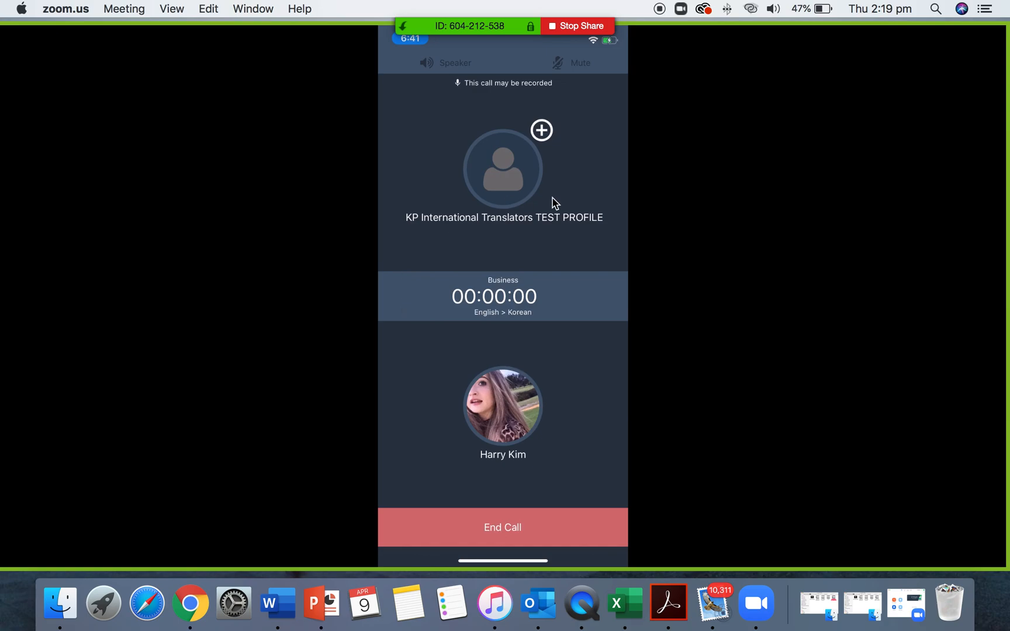
{"action": "mouse_move", "coordinate": [505, 261]}
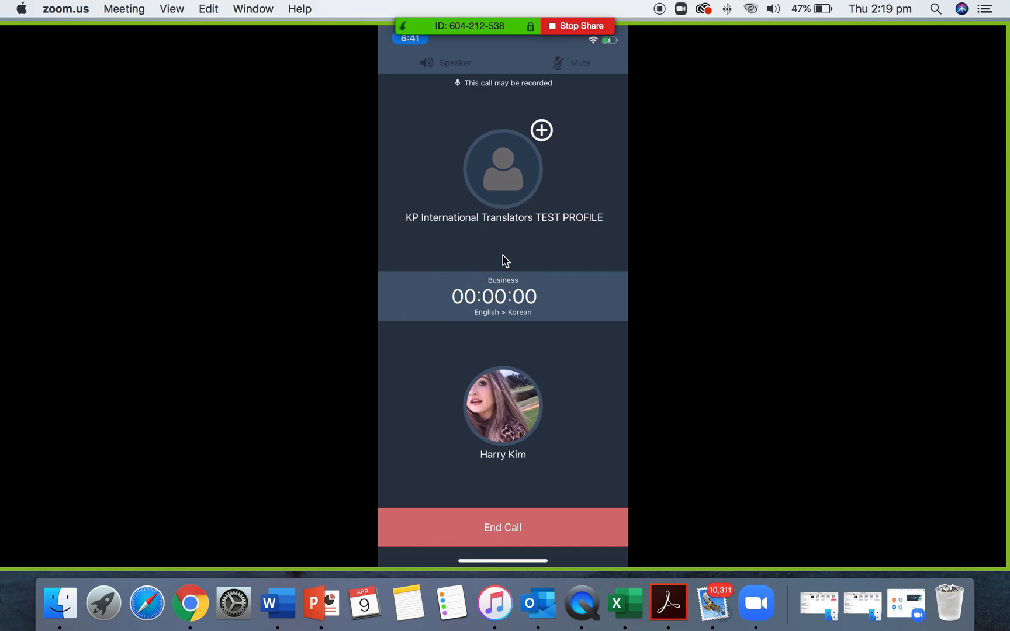
{"action": "mouse_move", "coordinate": [528, 272]}
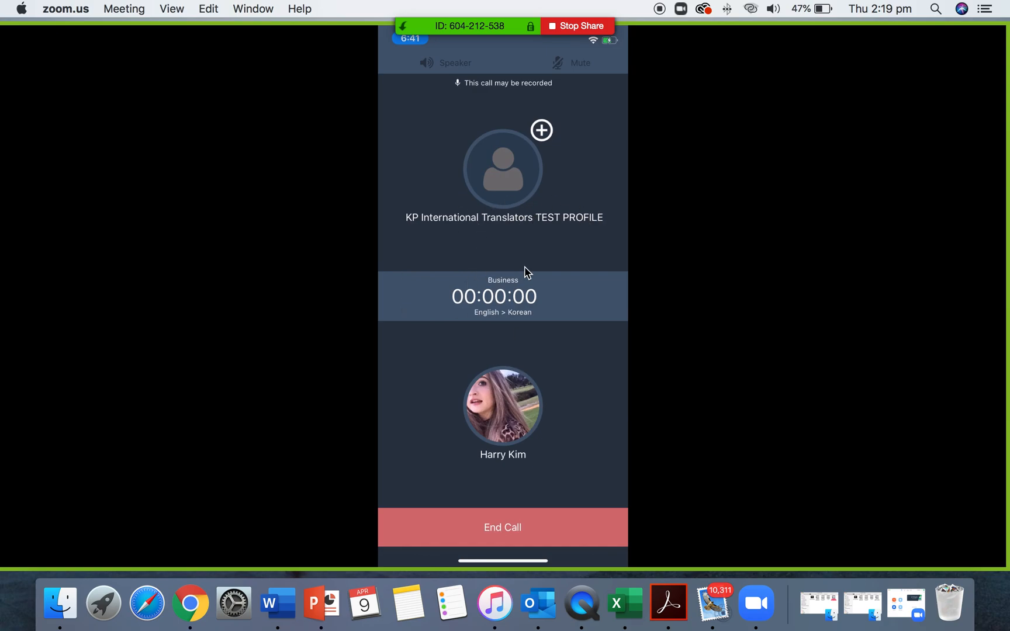
{"action": "mouse_move", "coordinate": [546, 182]}
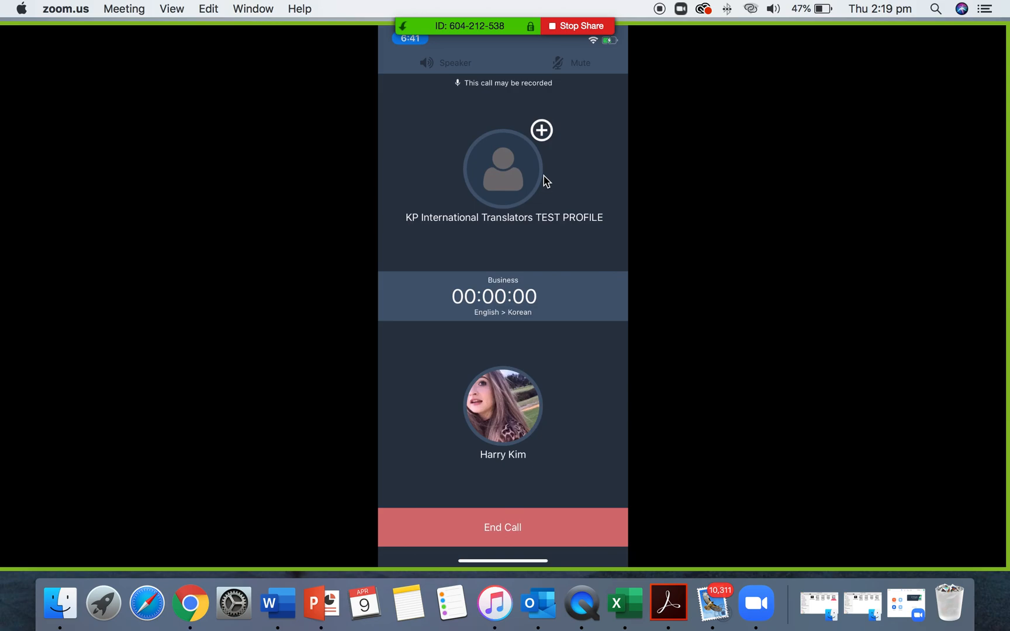
{"action": "mouse_move", "coordinate": [610, 425]}
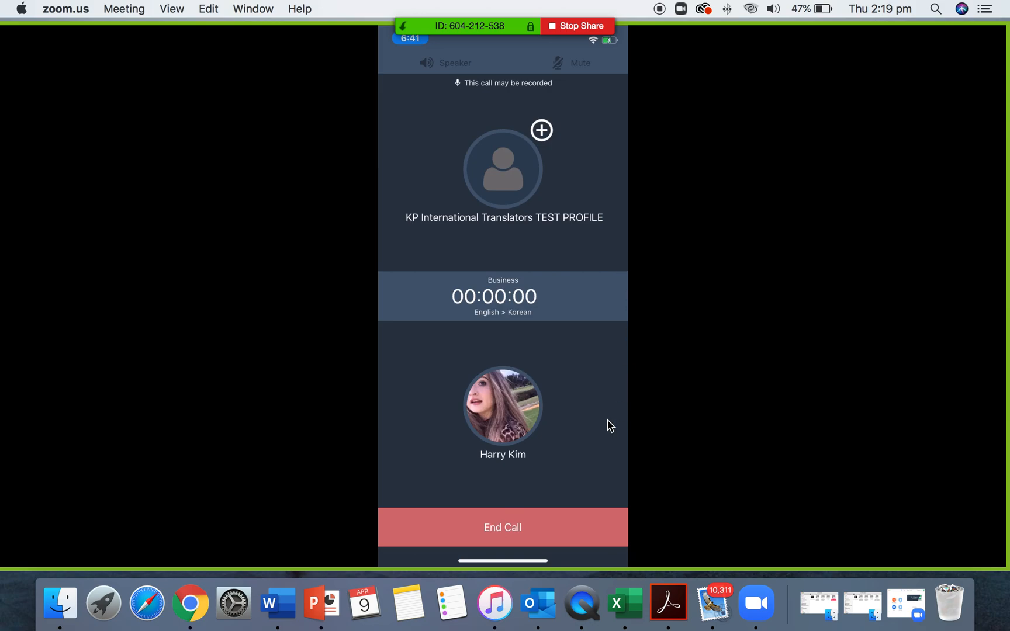
{"action": "mouse_move", "coordinate": [728, 283]}
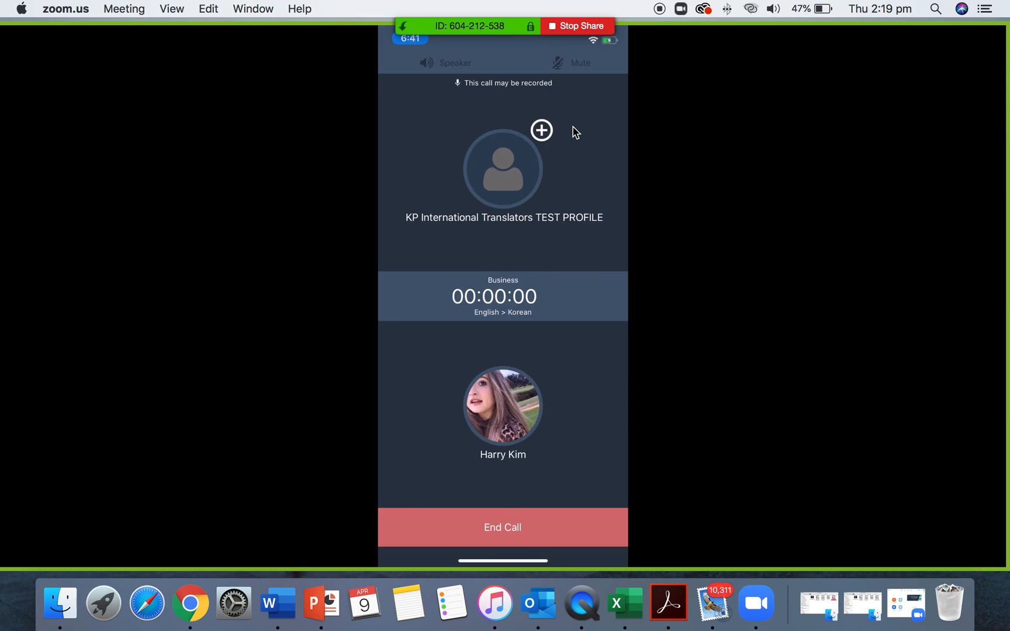
{"action": "mouse_move", "coordinate": [563, 71]}
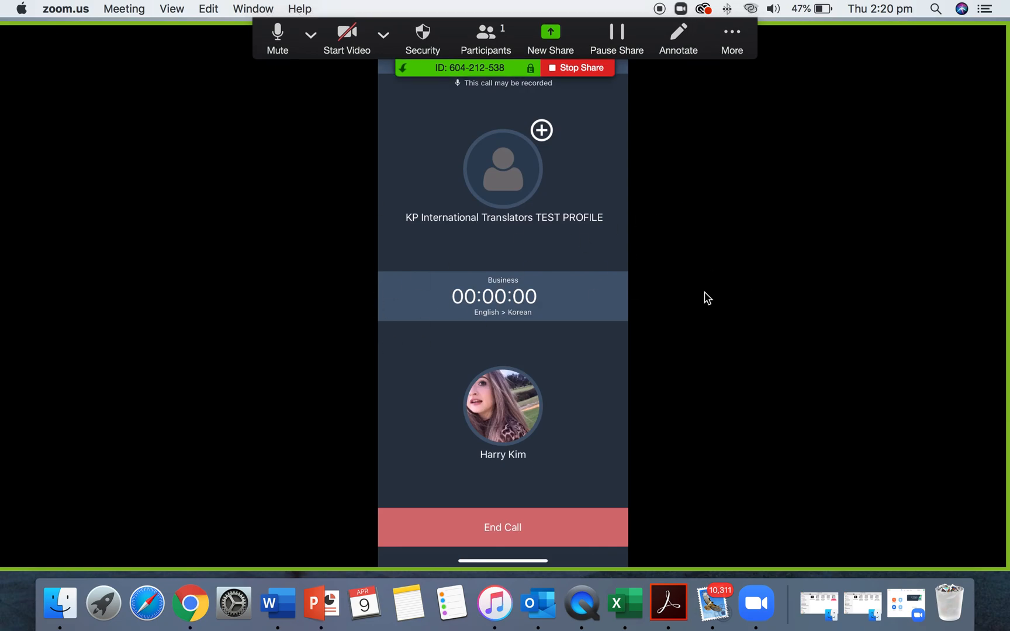
{"action": "mouse_move", "coordinate": [747, 409]}
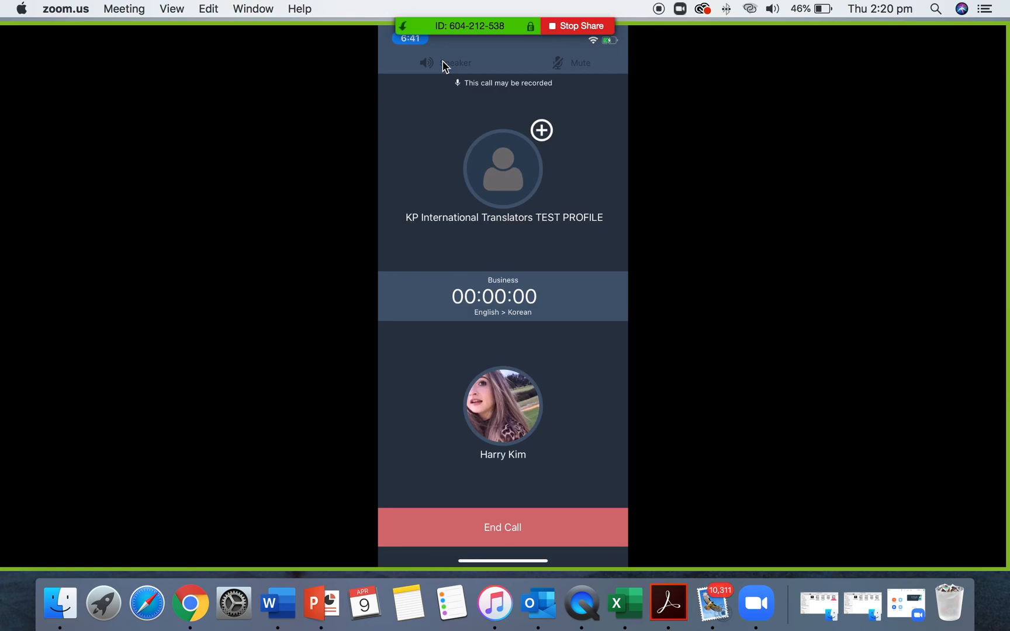
{"action": "mouse_move", "coordinate": [555, 72]}
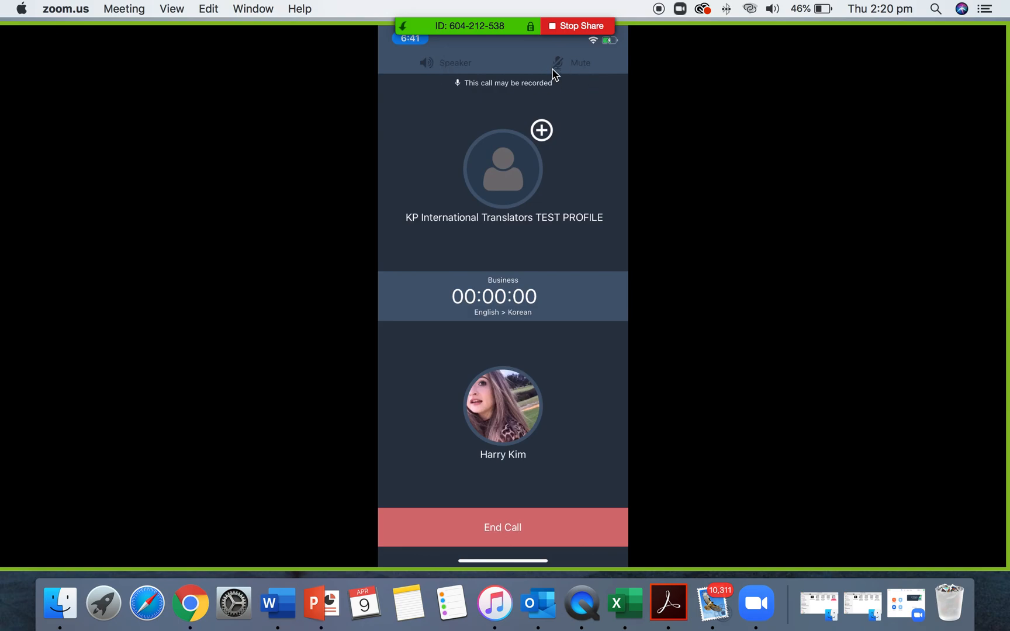
{"action": "mouse_move", "coordinate": [567, 70]}
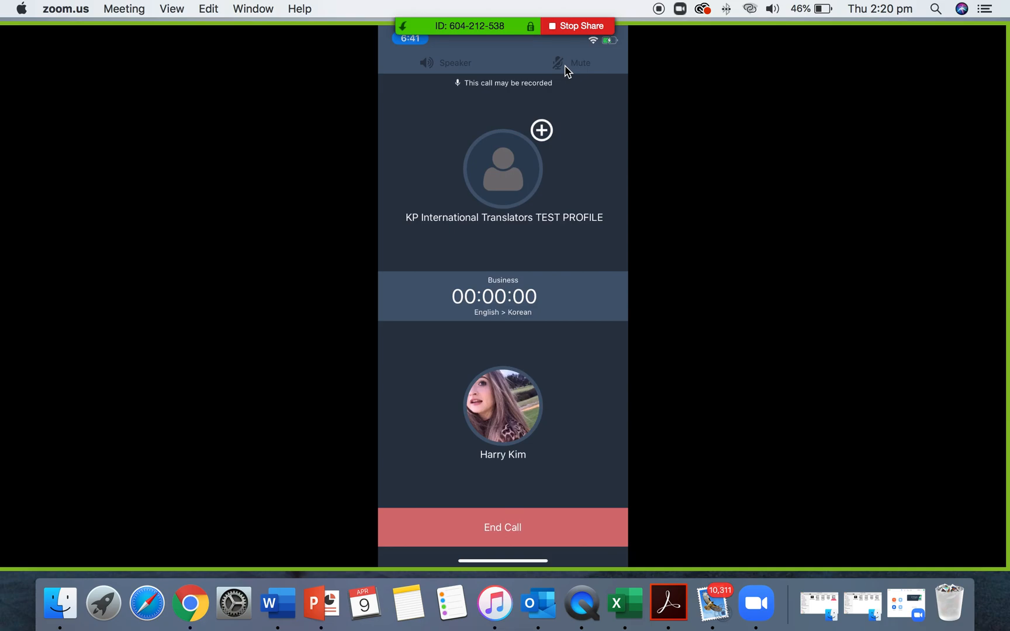
{"action": "mouse_move", "coordinate": [413, 327]}
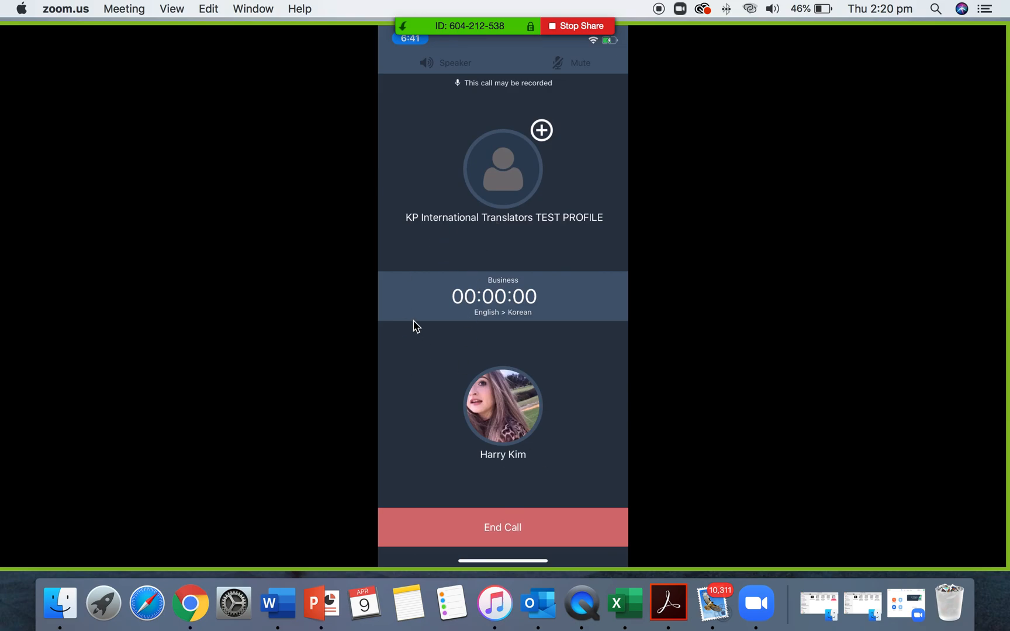
{"action": "mouse_move", "coordinate": [406, 322]}
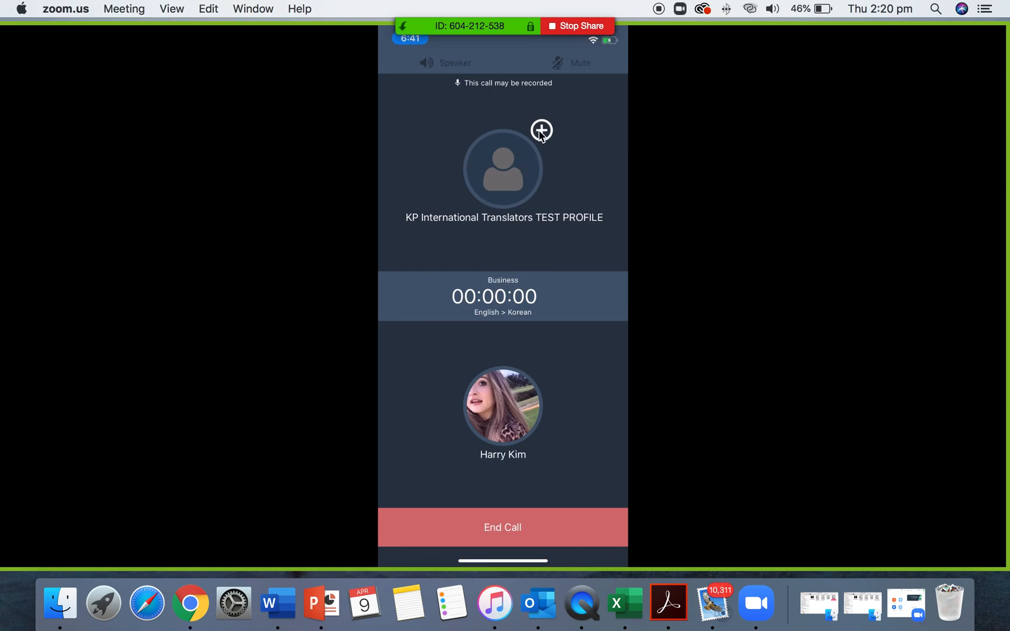
{"action": "mouse_move", "coordinate": [538, 135]}
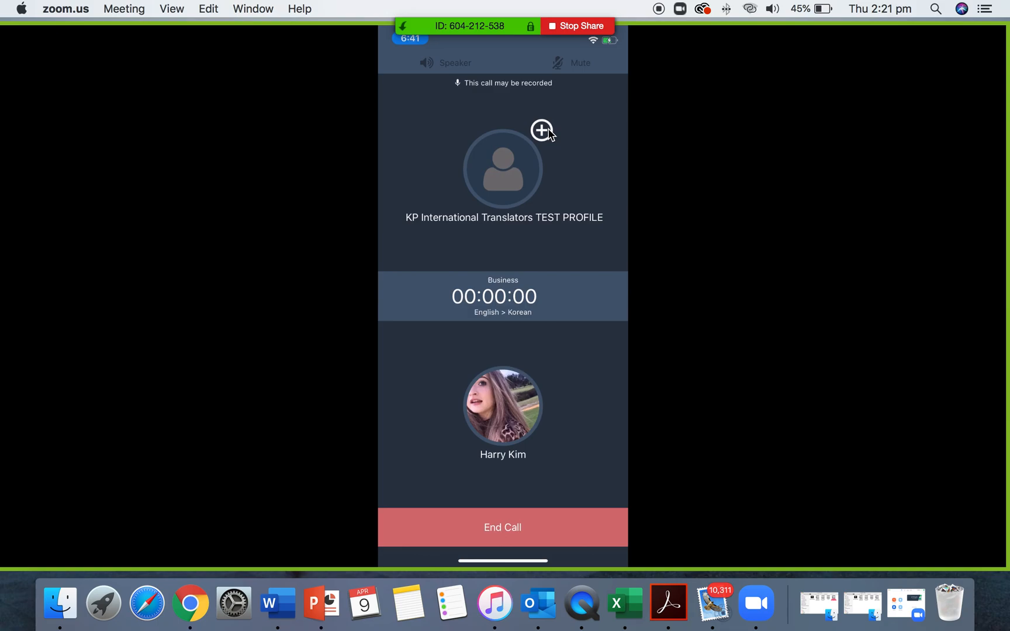
{"action": "mouse_move", "coordinate": [591, 161]}
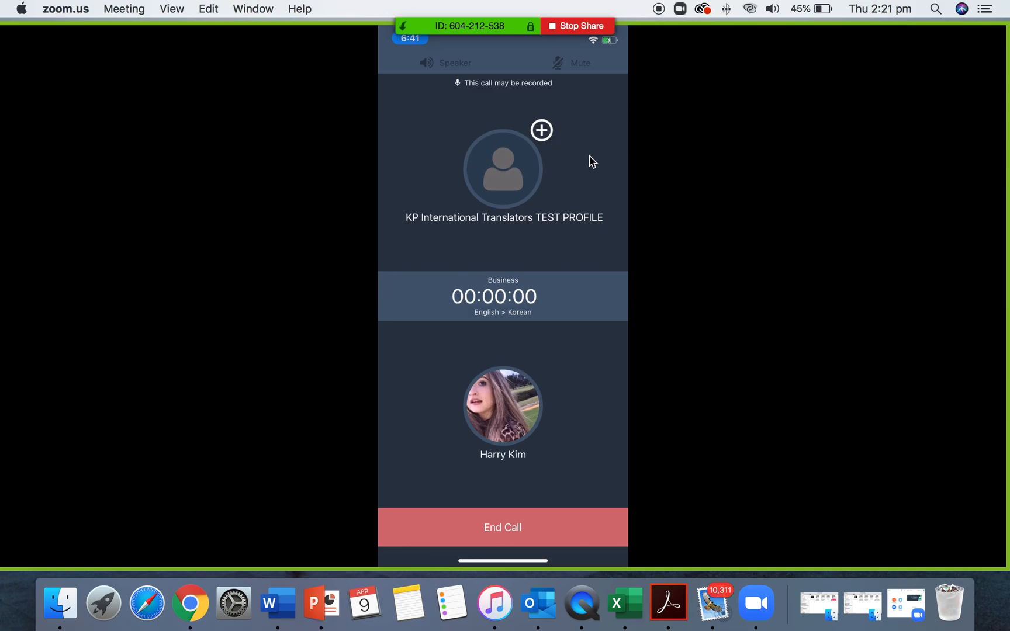
{"action": "mouse_move", "coordinate": [484, 437]}
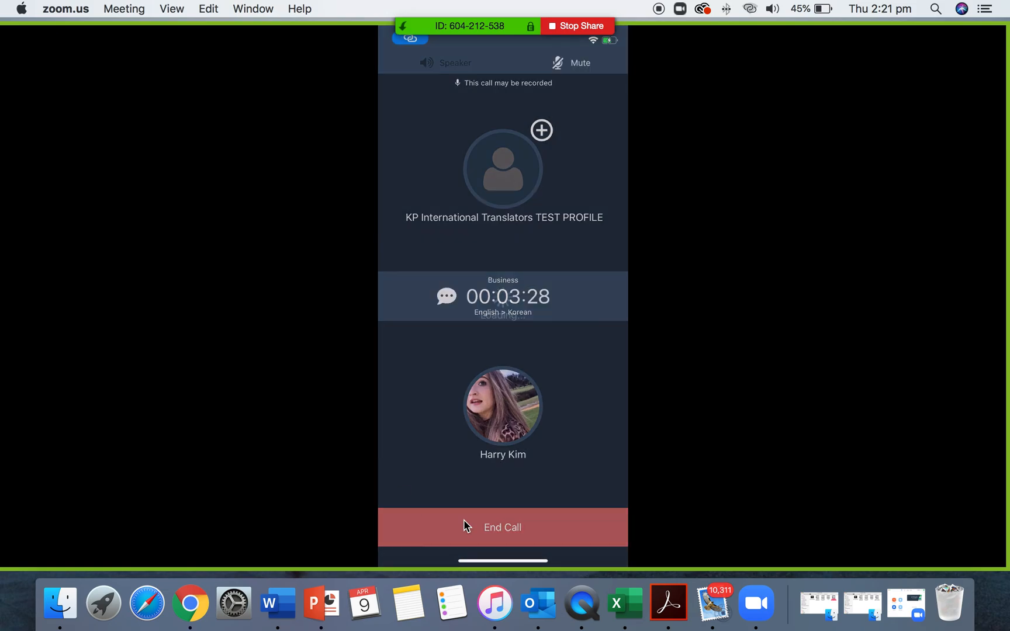
Hang up the English-to-Korean interpreted call
{"action": "left_click", "coordinate": [503, 527]}
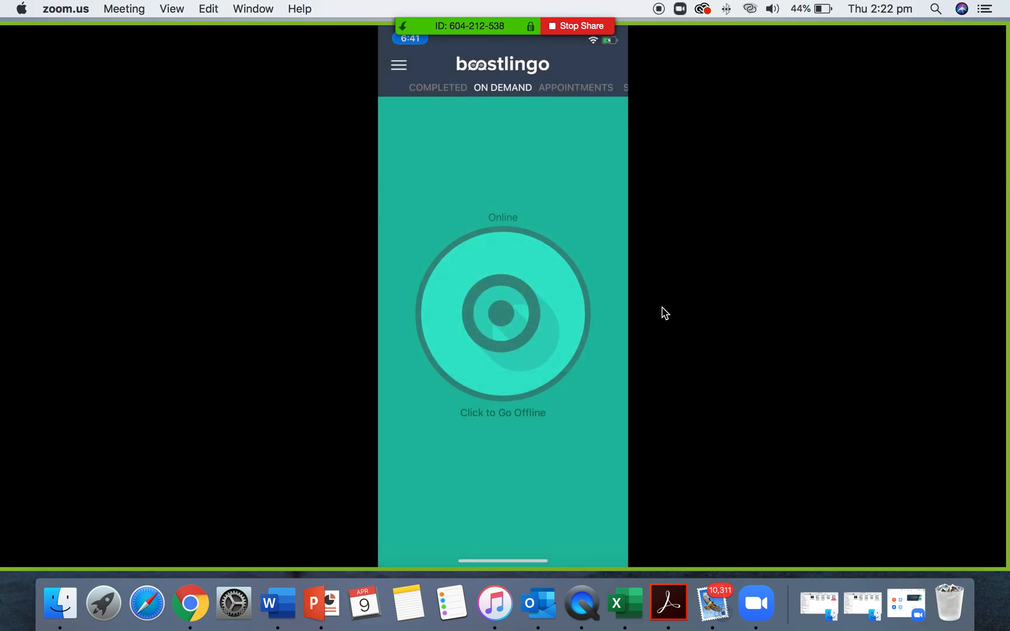
Open Call Log from the menu and scroll to find the accepted 03:30 English > Korean call
{"action": "left_click", "coordinate": [398, 64]}
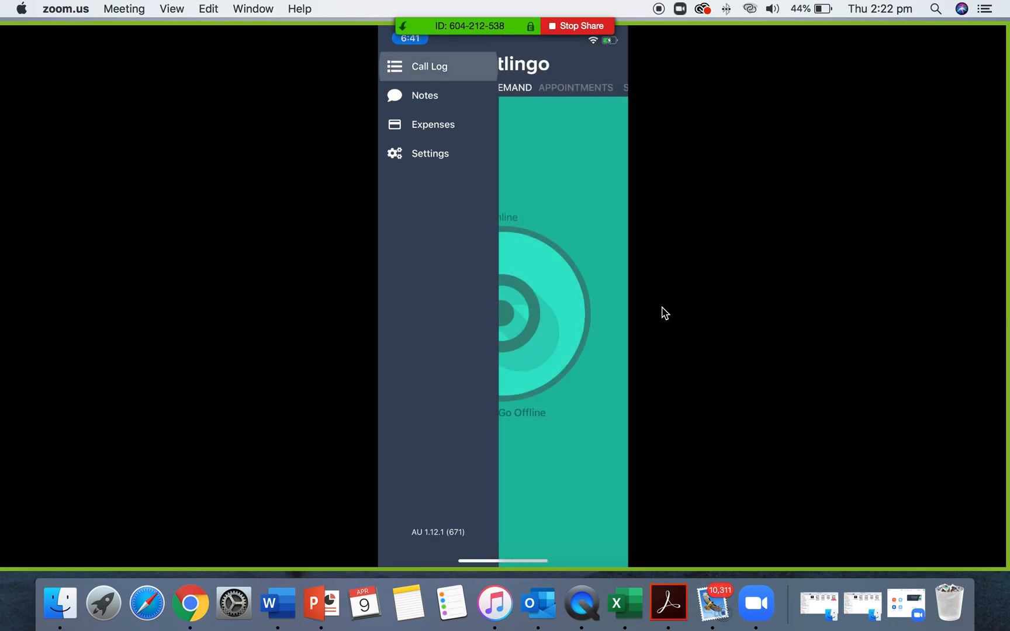
{"action": "left_click", "coordinate": [429, 67]}
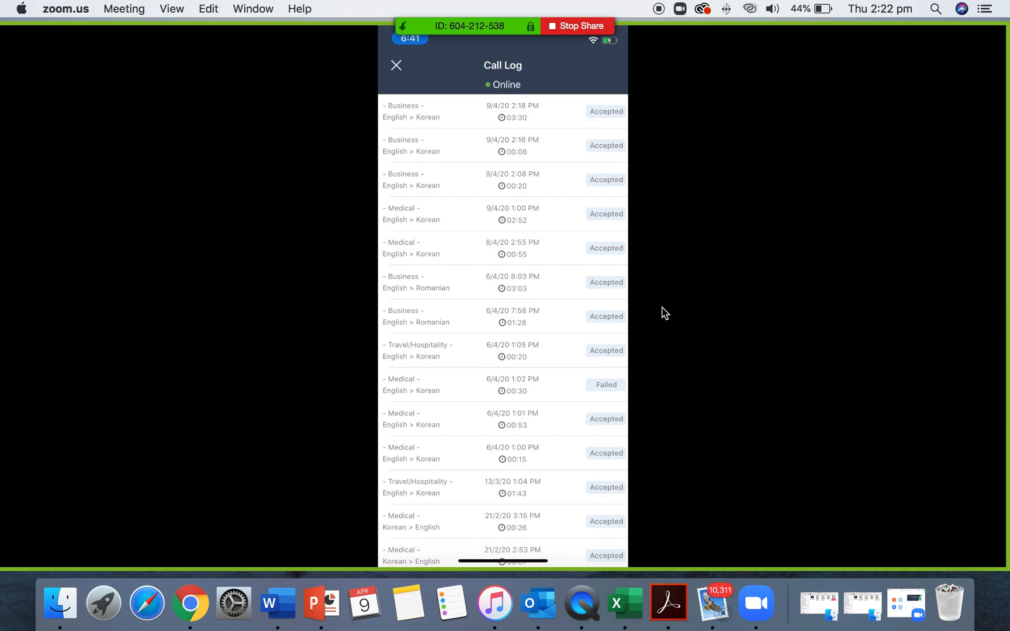
{"action": "scroll", "scroll_direction": "down", "scroll_amount": 3}
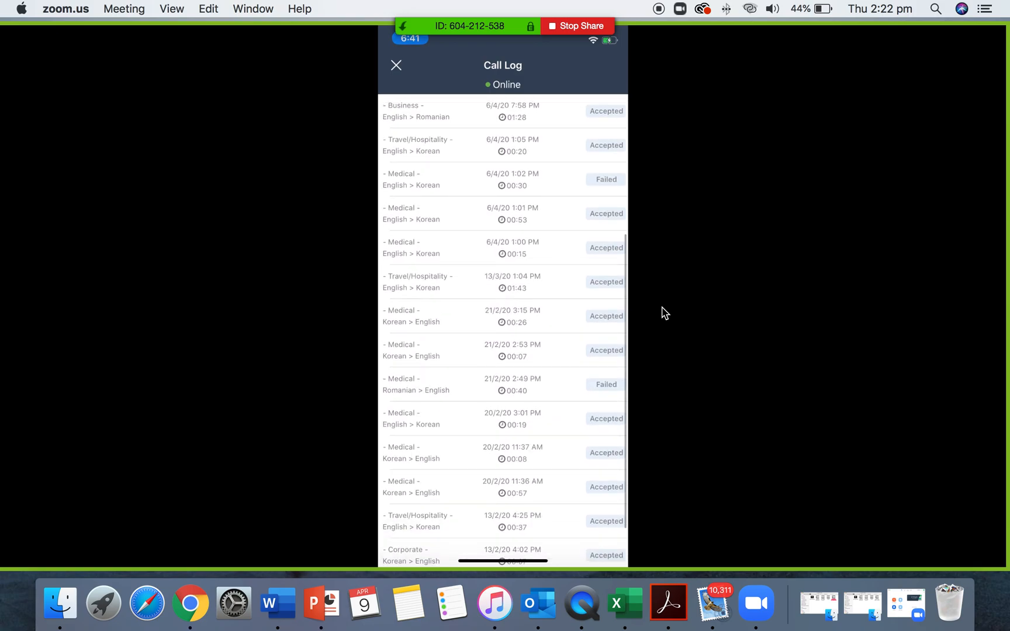